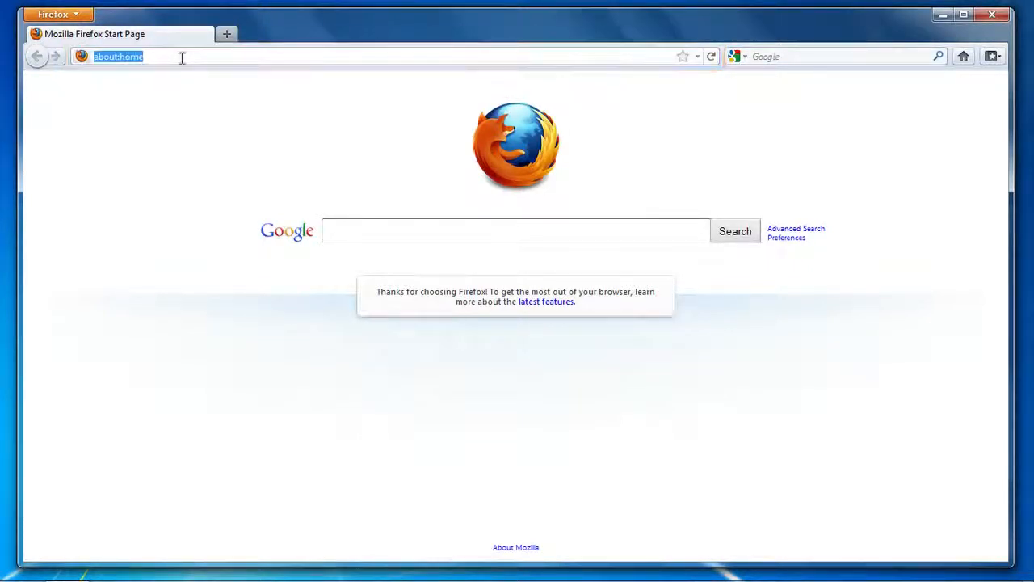
text(awe)
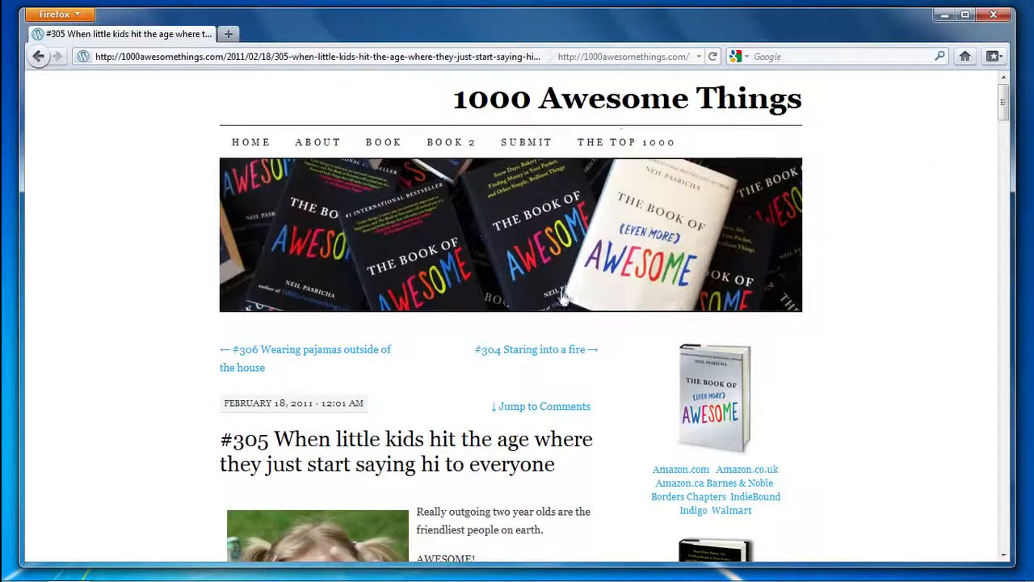
scroll(down, 3)
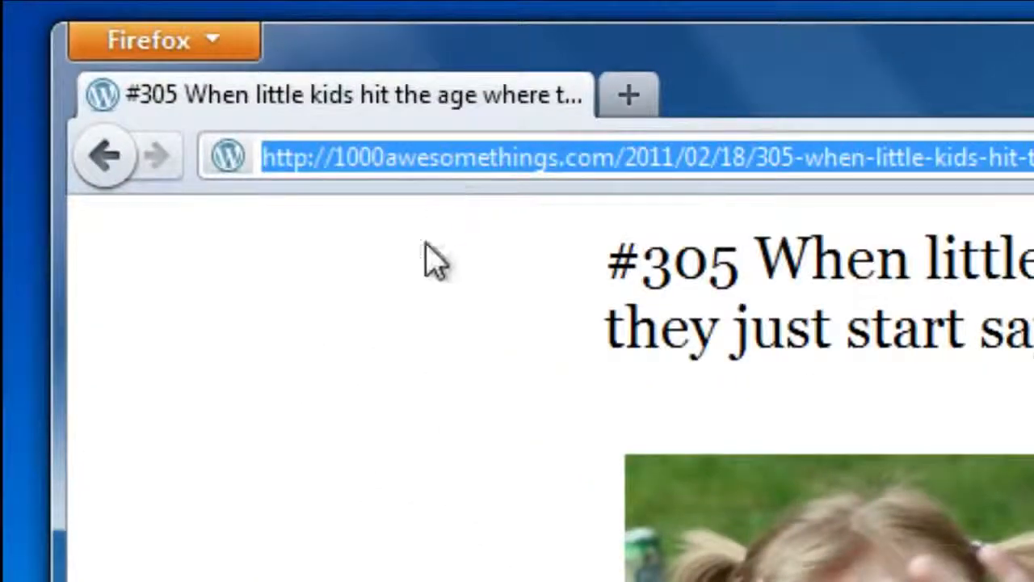
text(new)
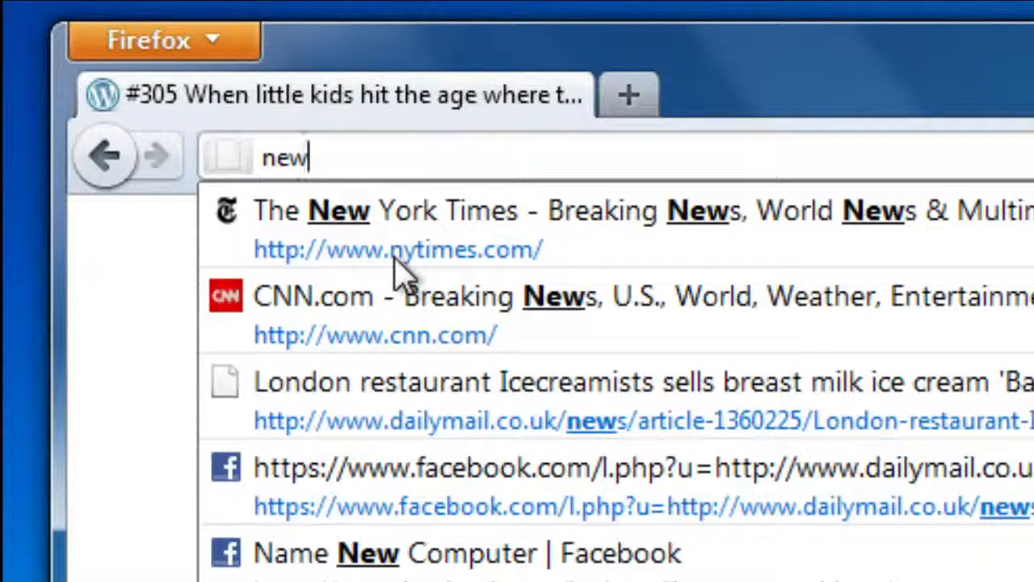
mouse_move(687, 243)
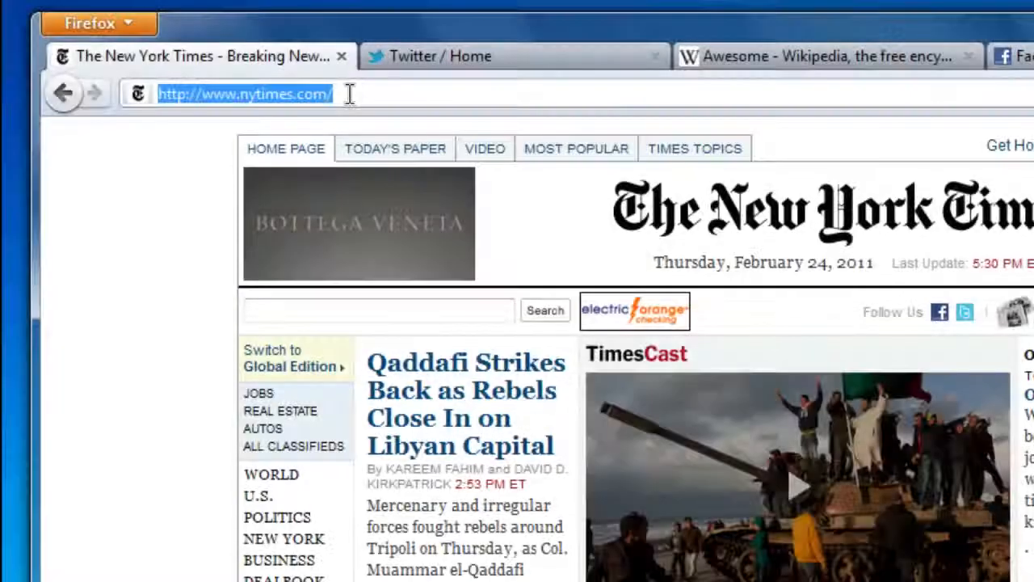
text(twi)
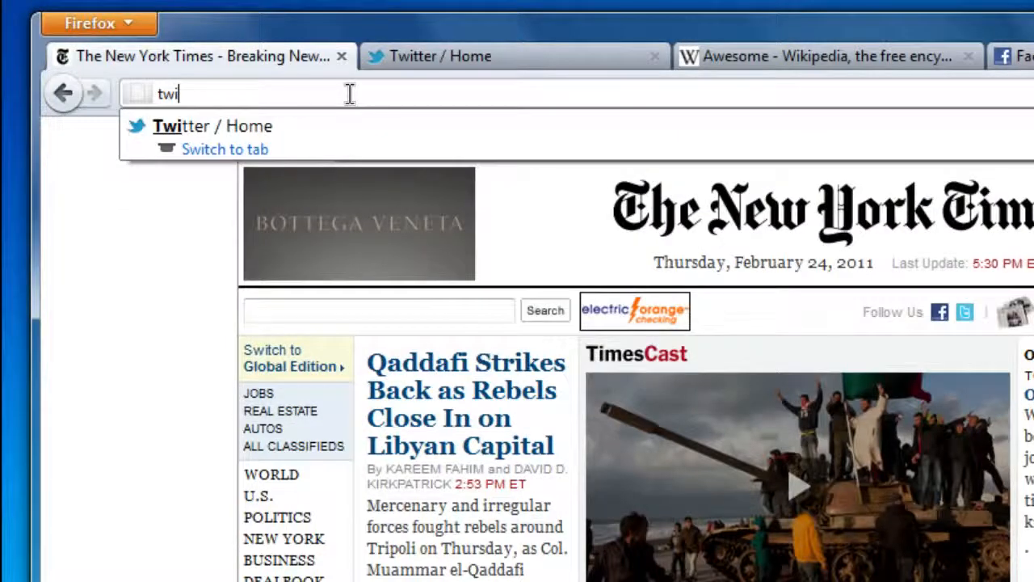
mouse_move(380, 138)
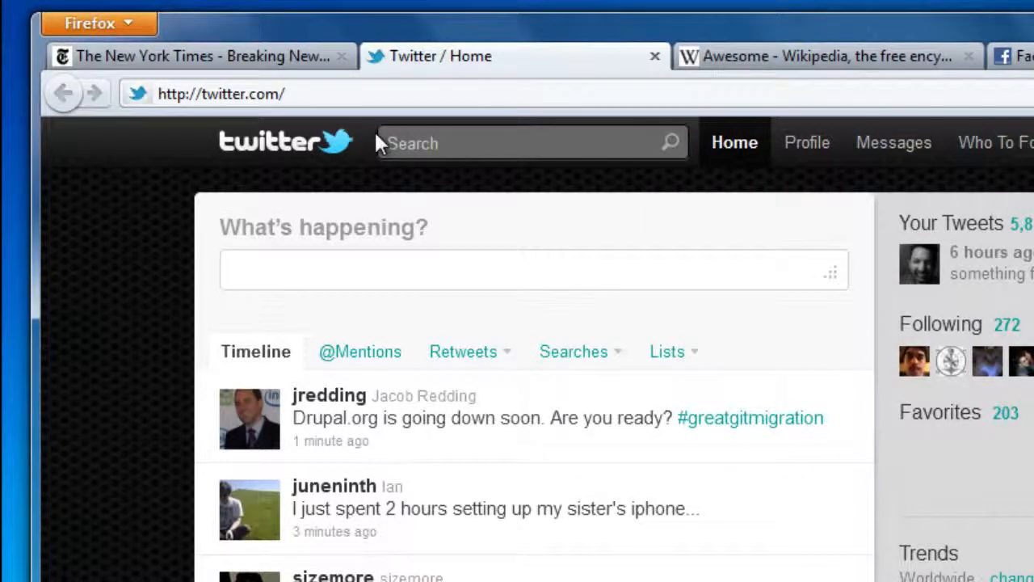
text(c)
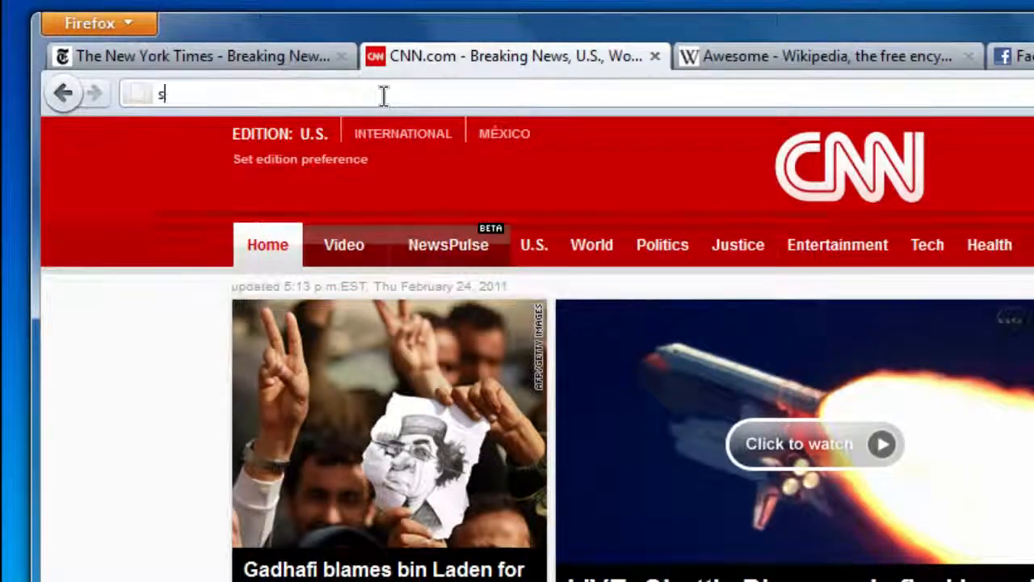
text(pace&ie=utf-8&oe=utf-8&aq=t&rls=org.mozilla:en-US:official&client=firefox-a)
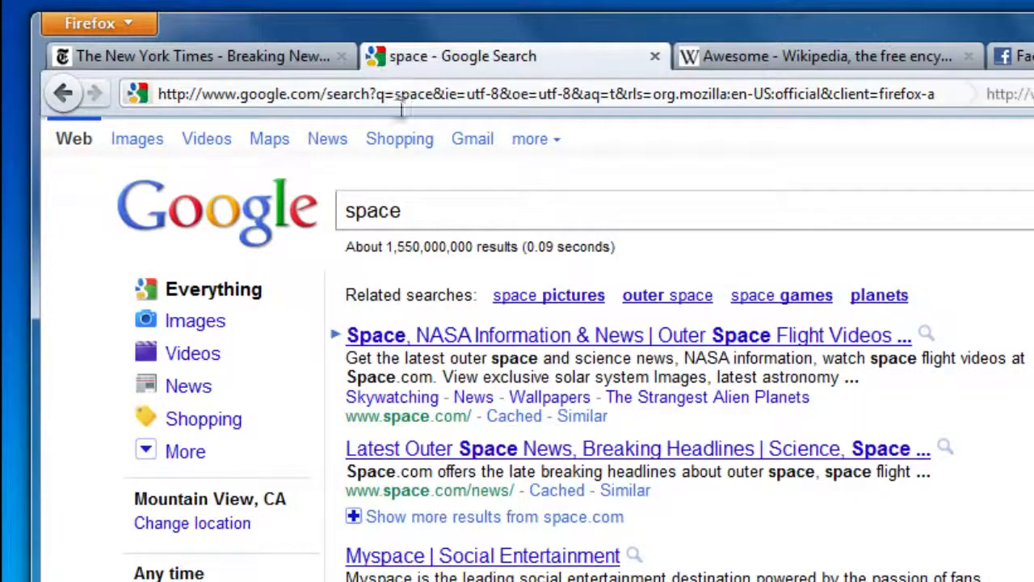
mouse_move(473, 346)
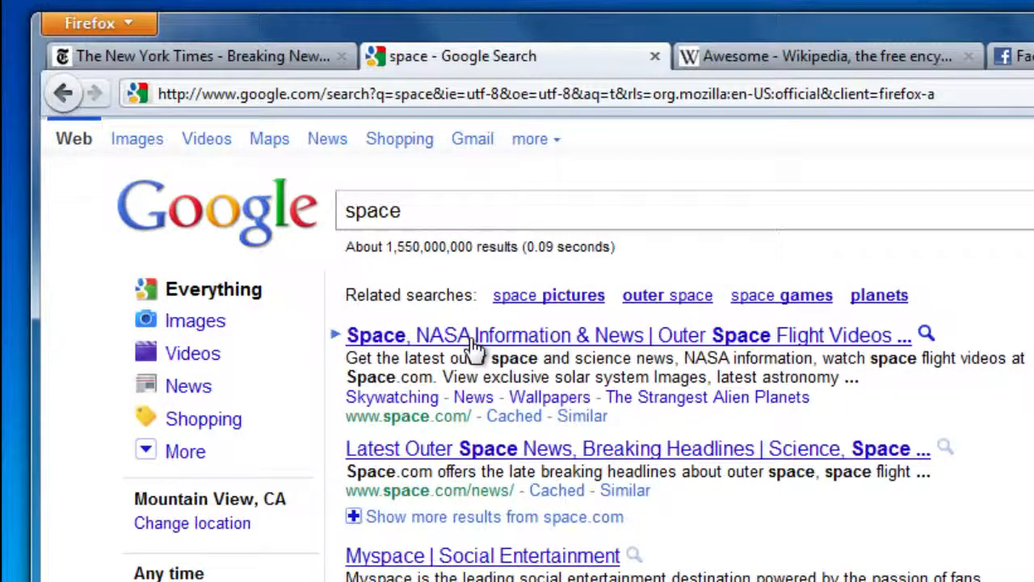